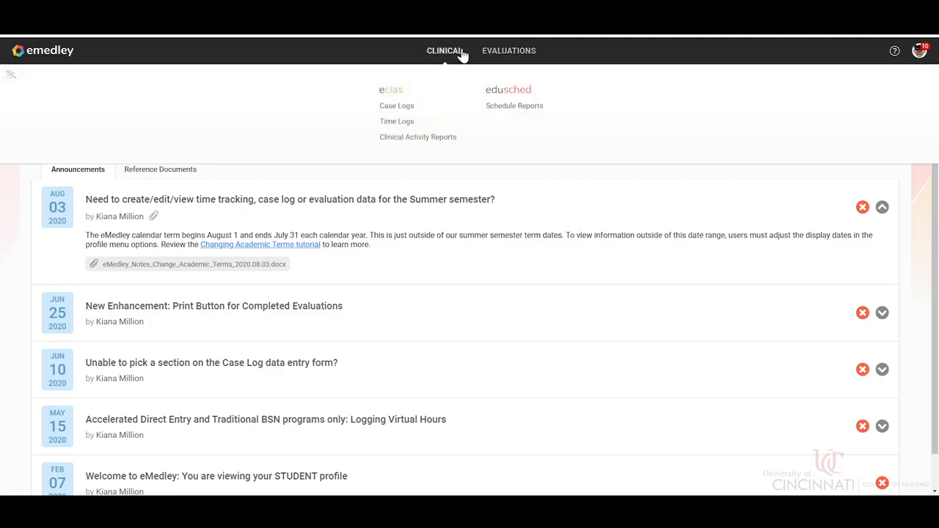
pyautogui.moveTo(396, 121)
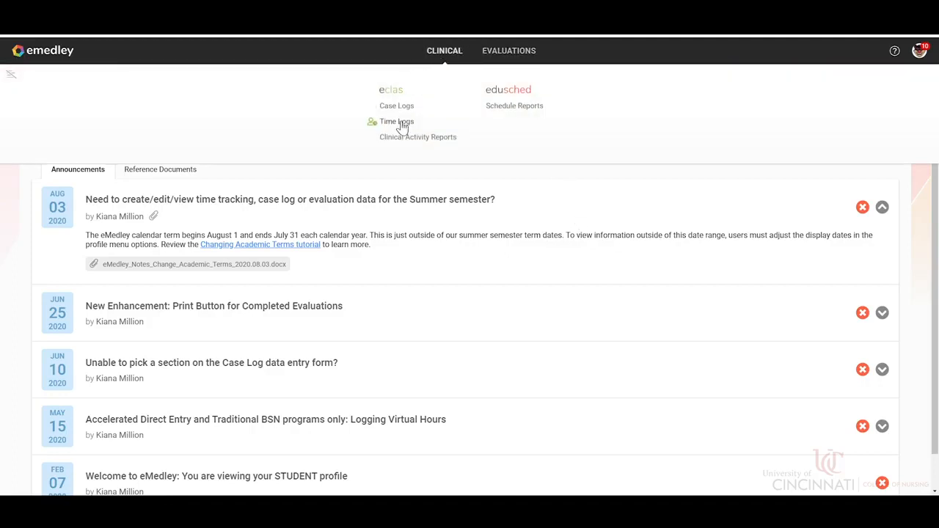
# - Go to the Time Logs list from the Clinical menu
pyautogui.click(396, 120)
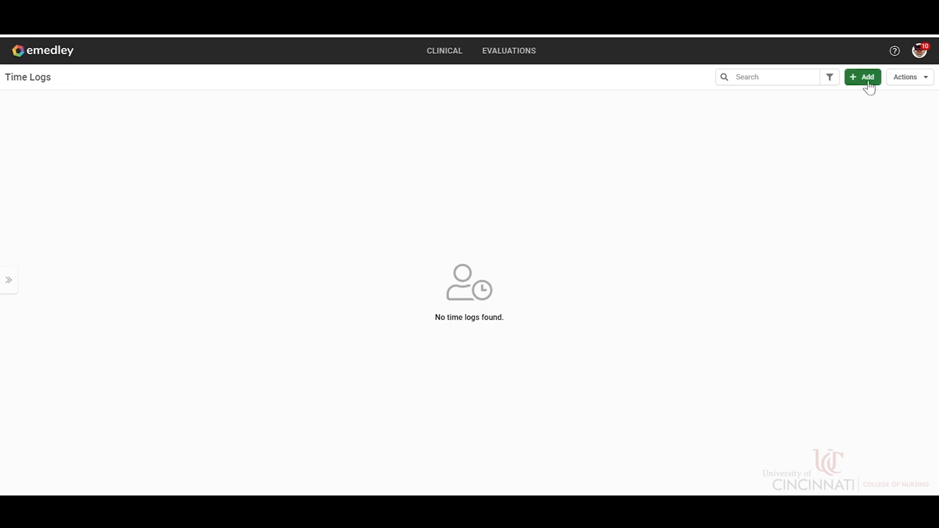
# - Start a new time log dated 804070 with the FNP PRACTICUM I rotation
pyautogui.click(863, 76)
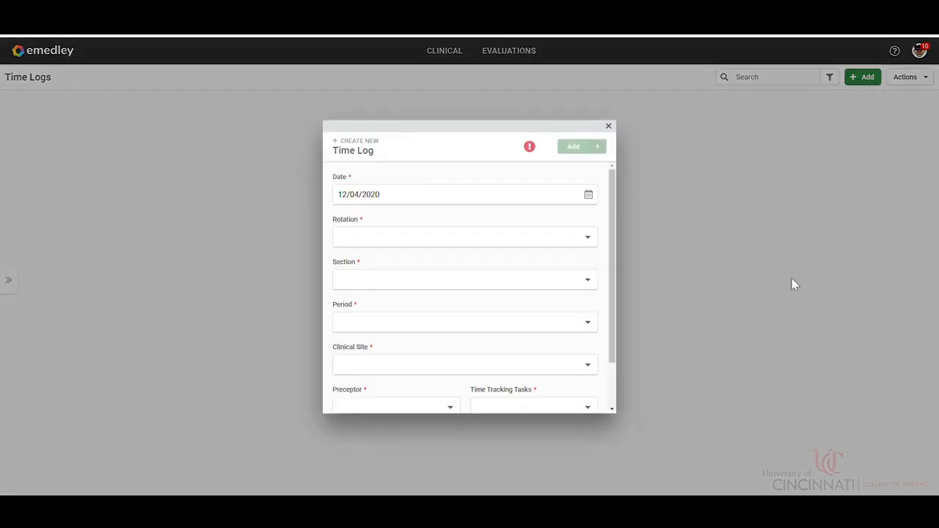
pyautogui.moveTo(594, 203)
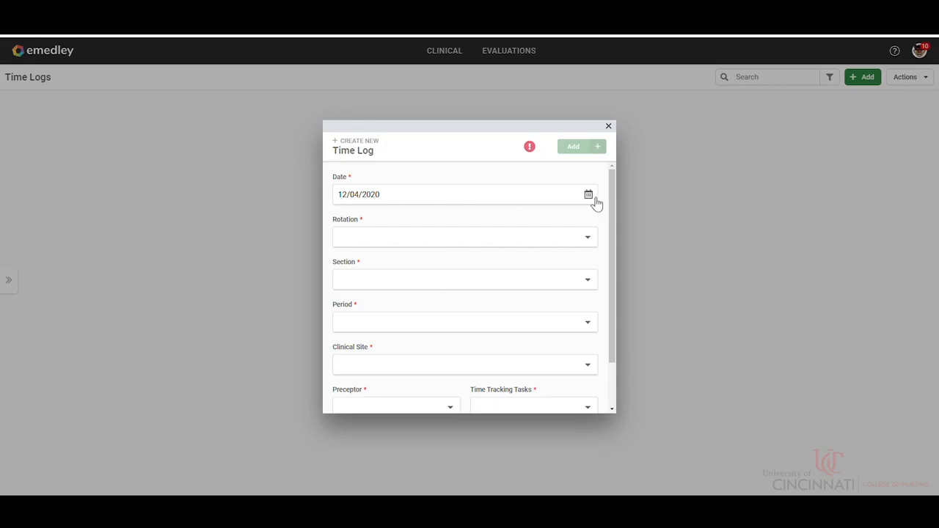
pyautogui.click(587, 194)
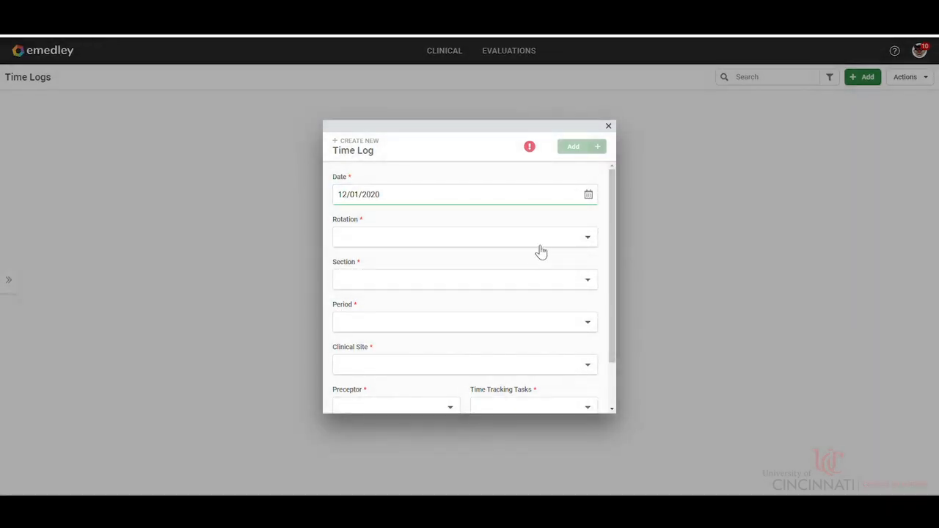
pyautogui.click(464, 236)
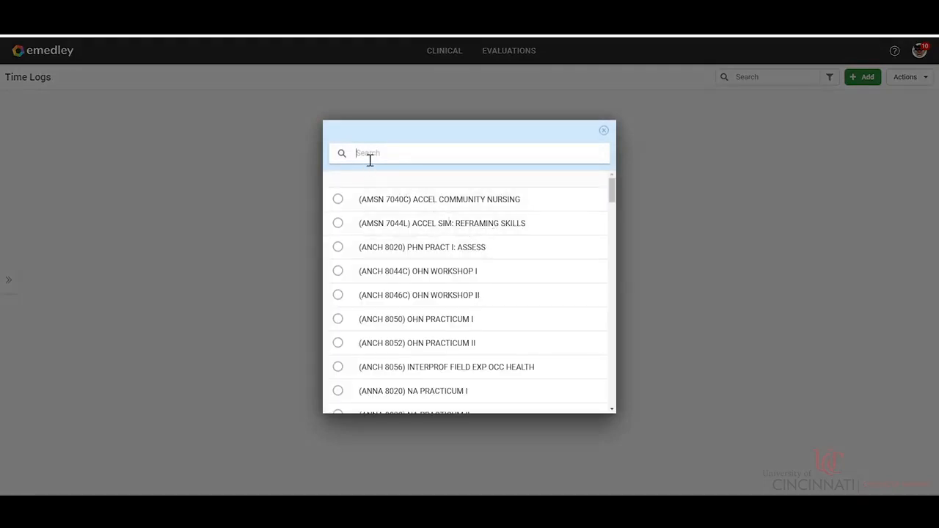
pyautogui.write('804')
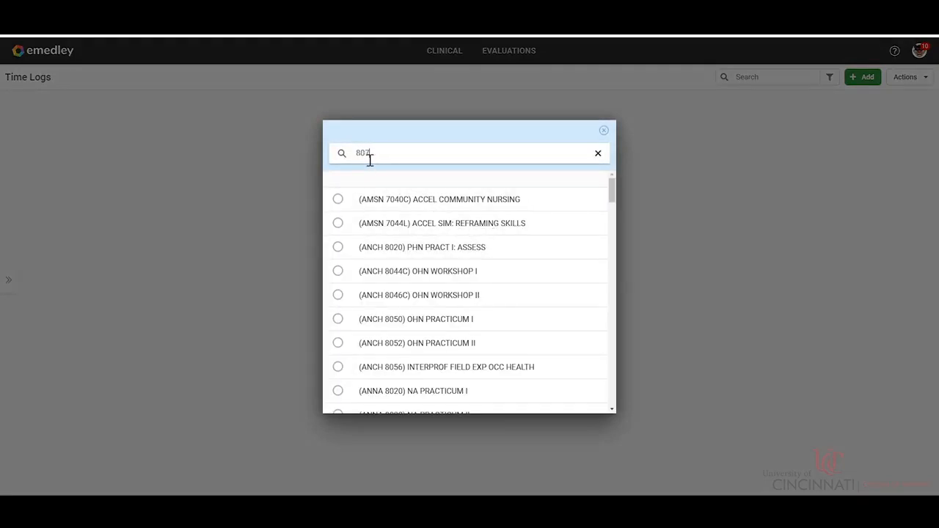
pyautogui.write('070')
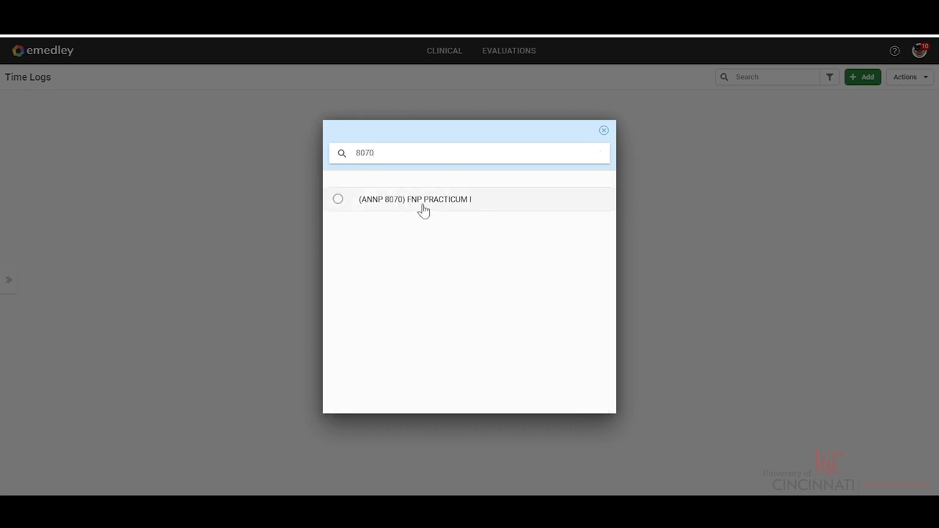
pyautogui.click(414, 200)
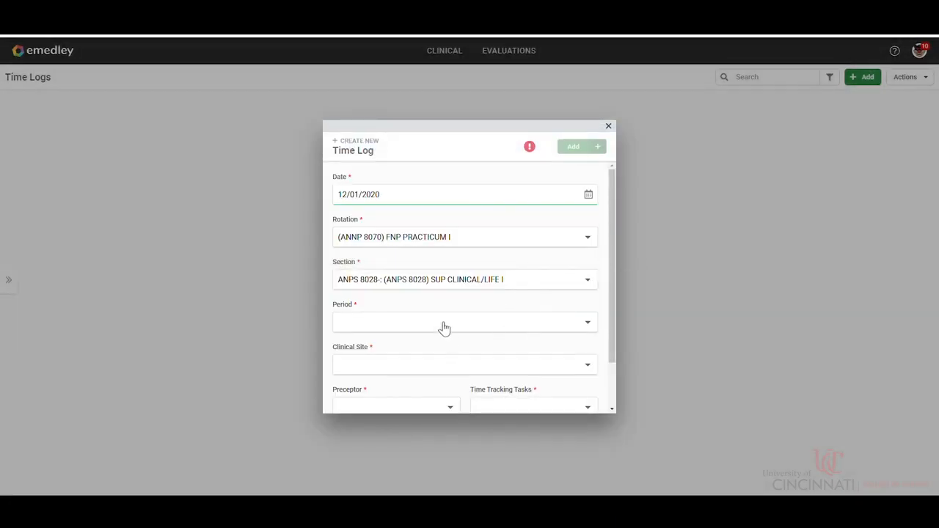
# - Choose the Spring Semester 2020-21 Full Session period and UC College of Nursing site
pyautogui.click(464, 322)
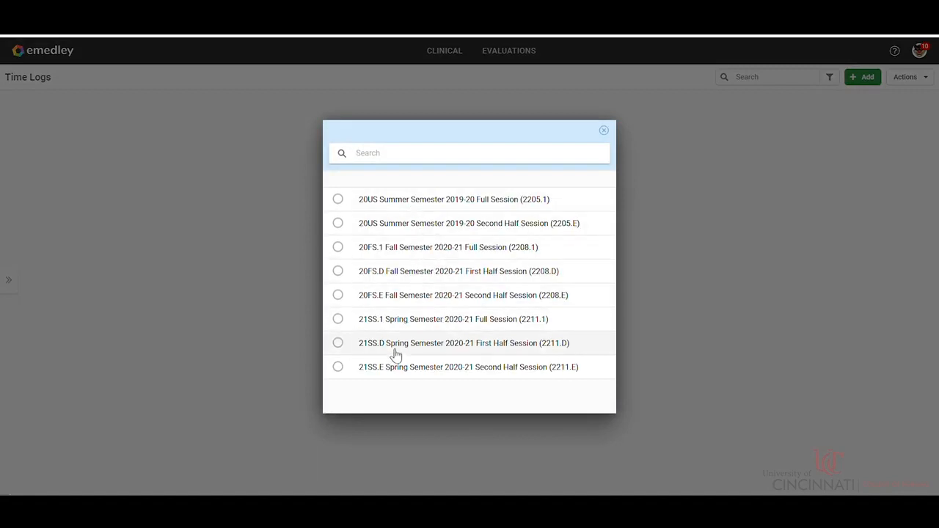
pyautogui.moveTo(406, 325)
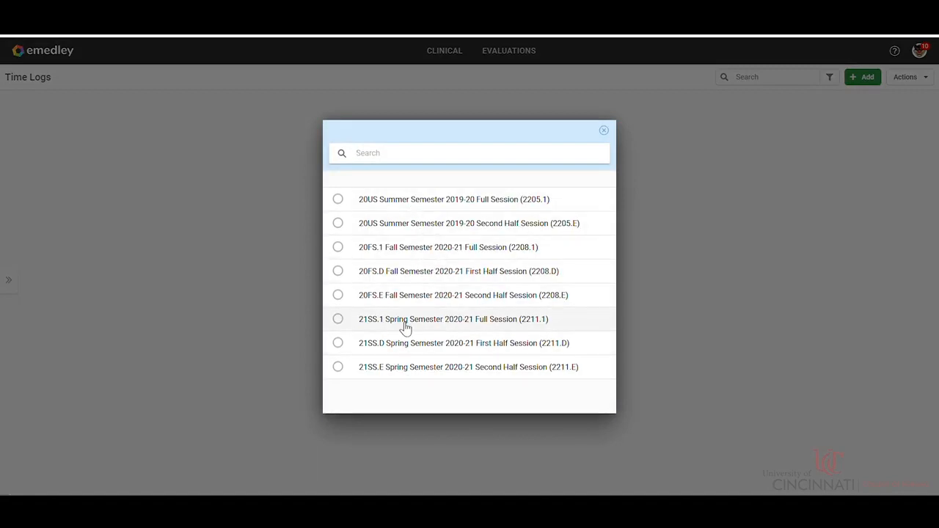
pyautogui.click(448, 319)
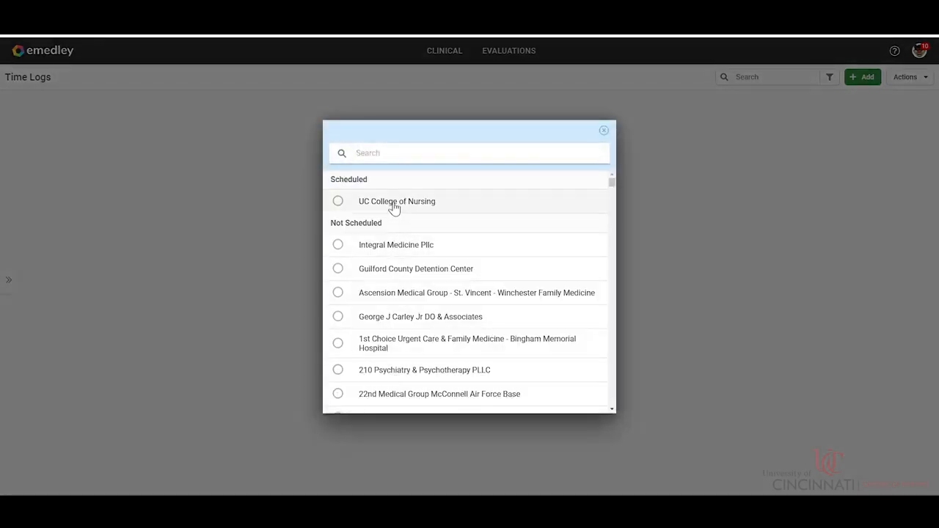
pyautogui.click(396, 201)
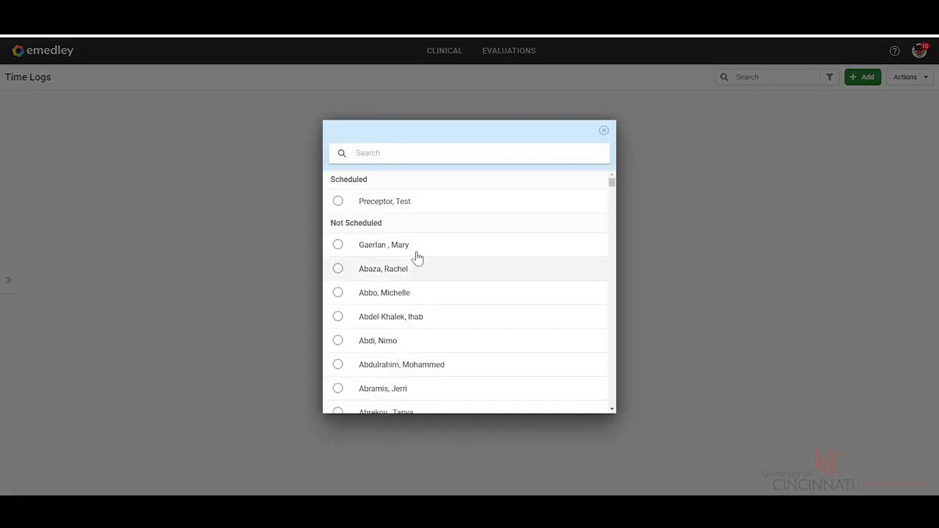
pyautogui.moveTo(414, 204)
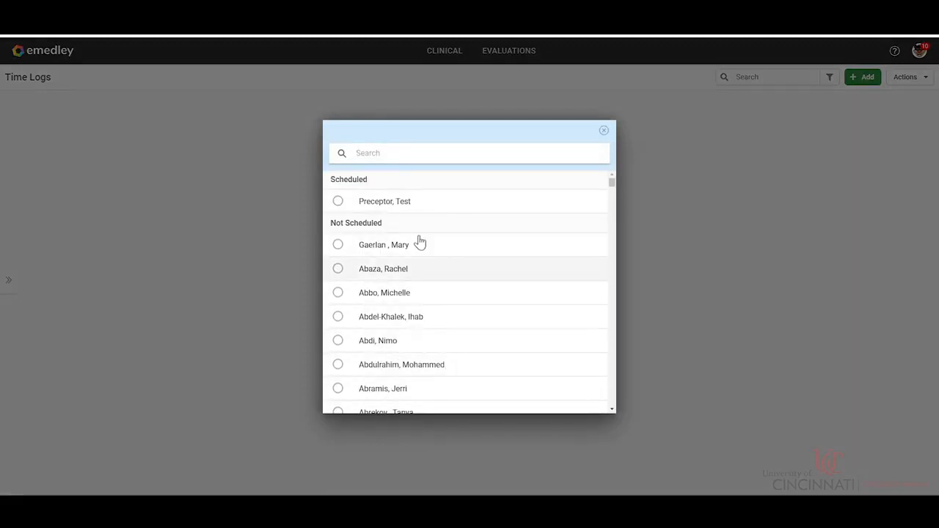
# - Search the preceptor list for 'nurs', clear it, and select the test preceptor
pyautogui.click(469, 152)
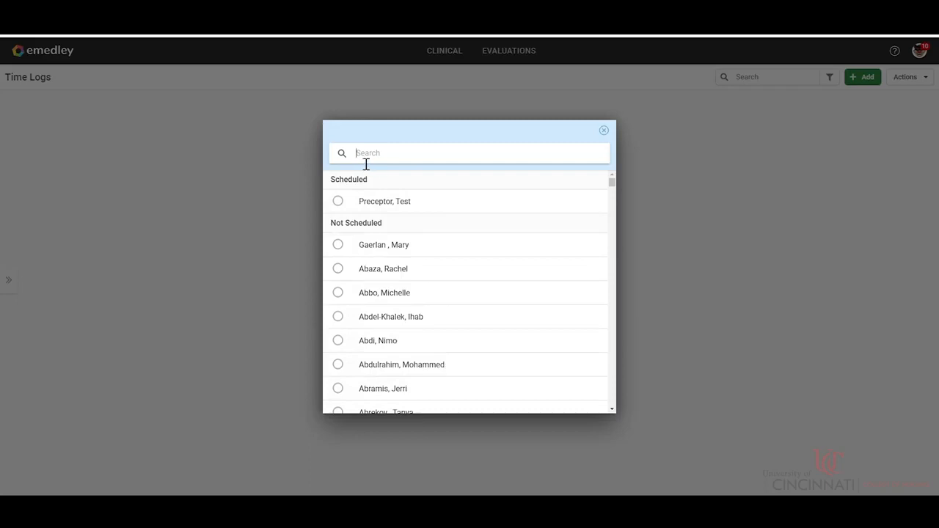
pyautogui.write('nurs')
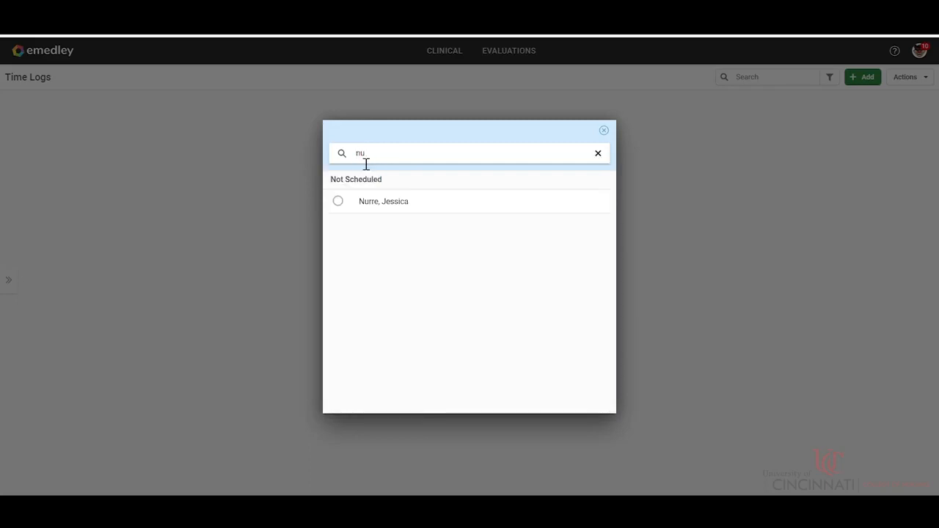
pyautogui.press('Backspace')
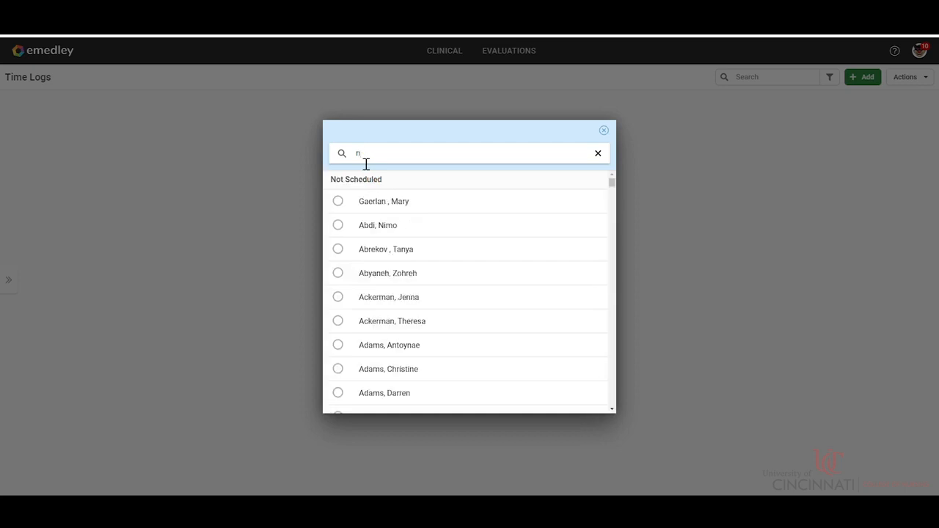
pyautogui.click(597, 154)
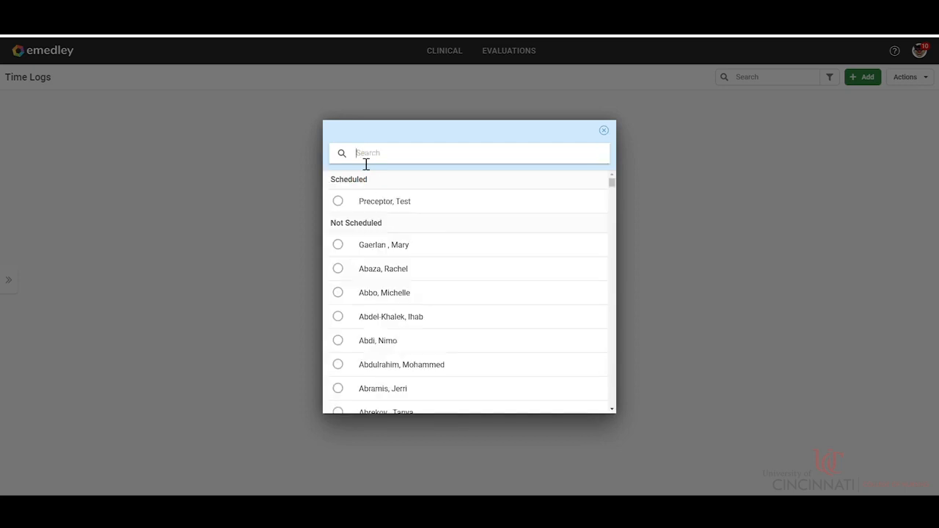
pyautogui.click(338, 201)
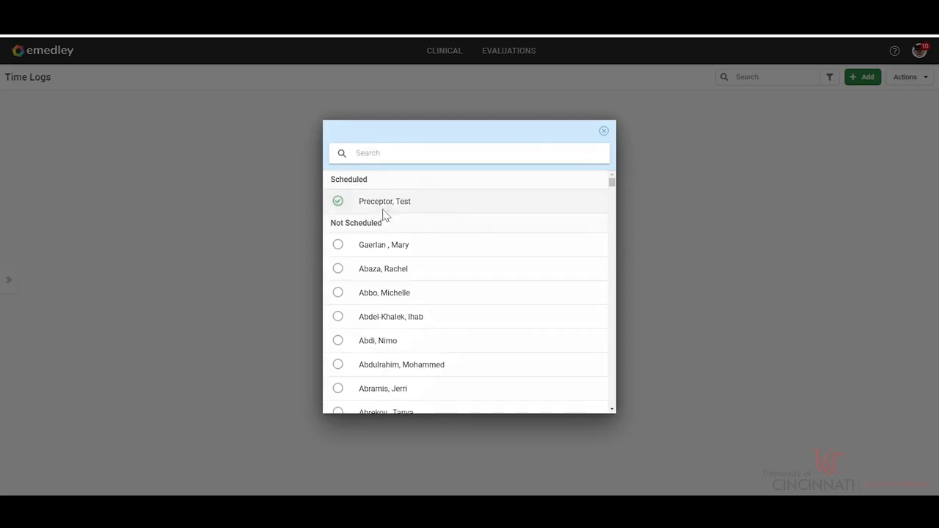
# - Set the task to Clinical Hours with 8 hours 15 minutes and save the time log
pyautogui.click(385, 201)
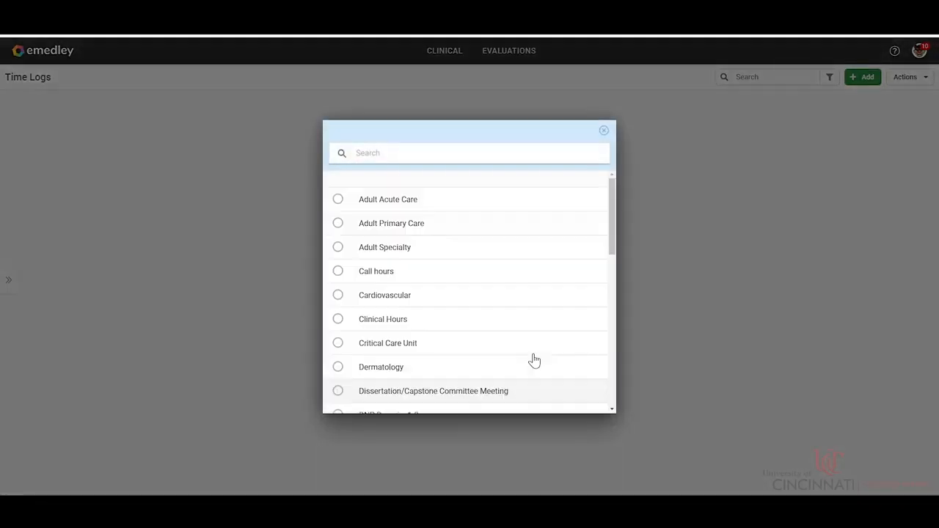
pyautogui.scroll(-3)
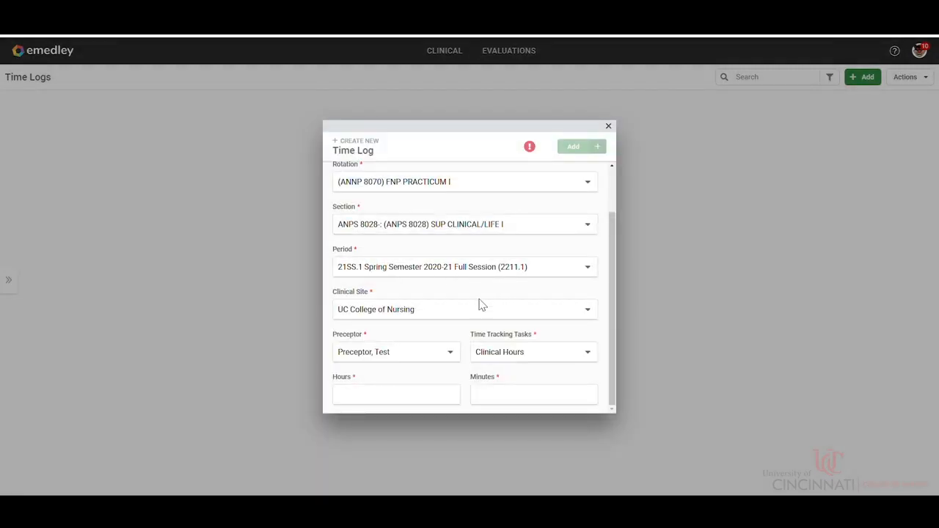
pyautogui.click(397, 394)
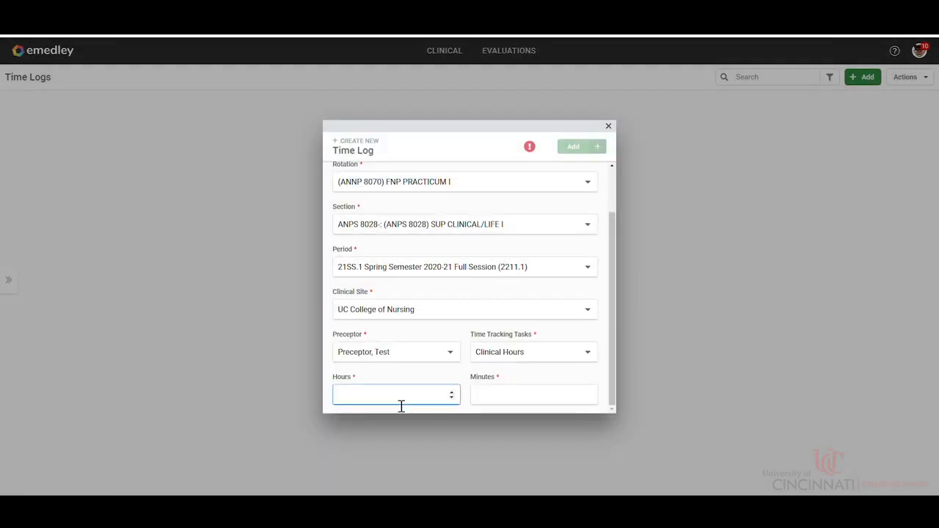
pyautogui.moveTo(402, 380)
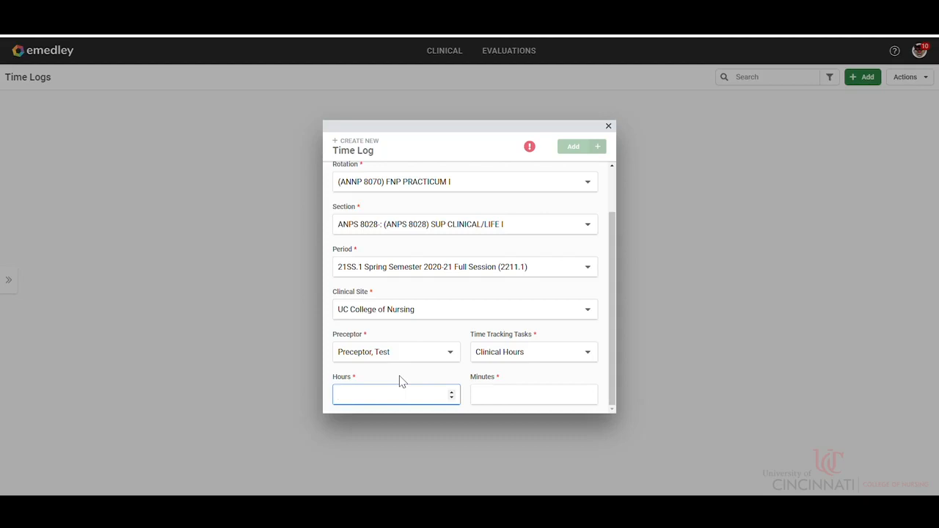
pyautogui.click(397, 395)
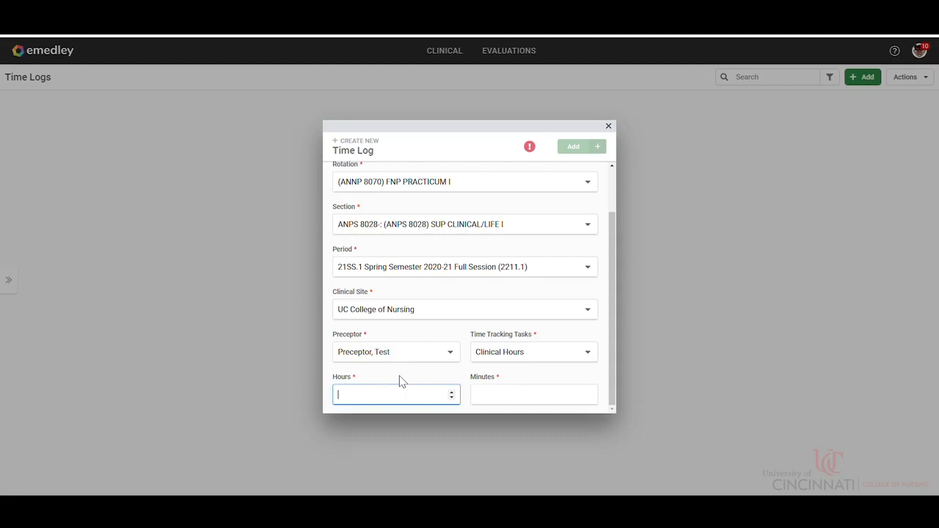
pyautogui.write('8')
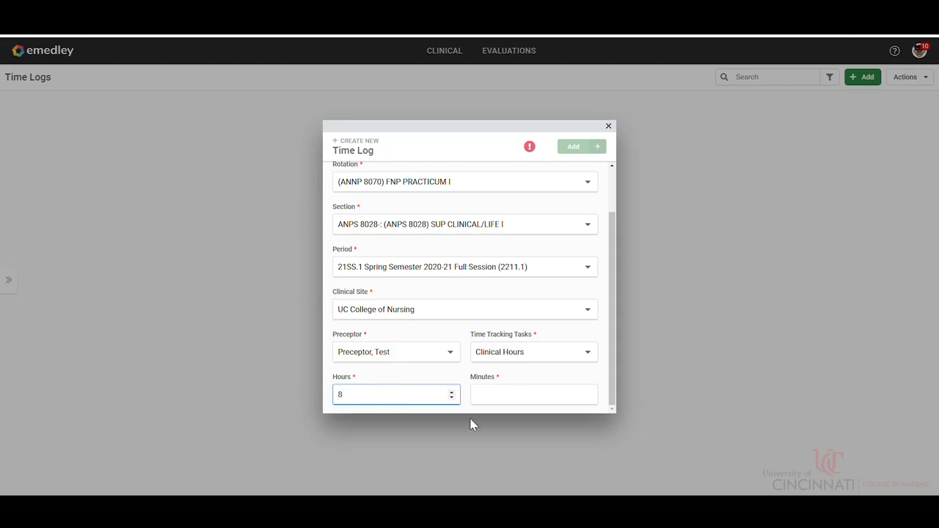
pyautogui.write('15')
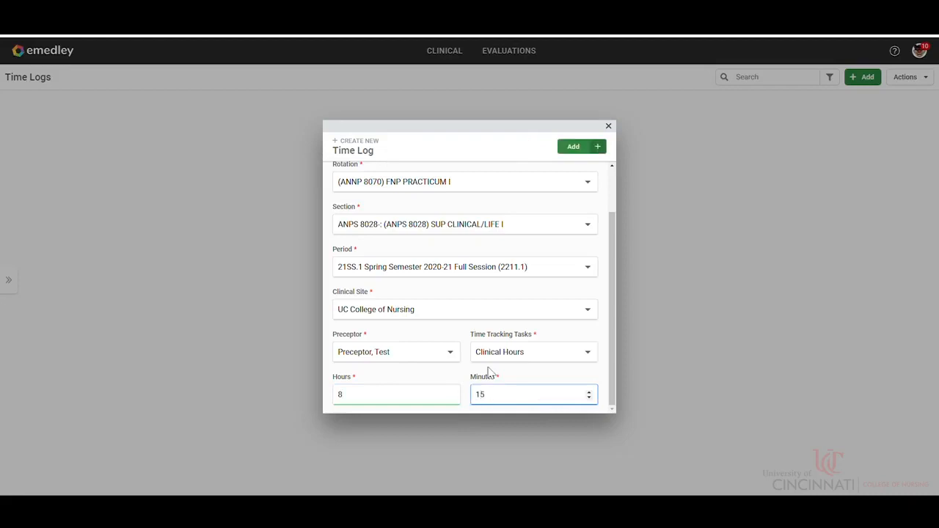
pyautogui.click(572, 147)
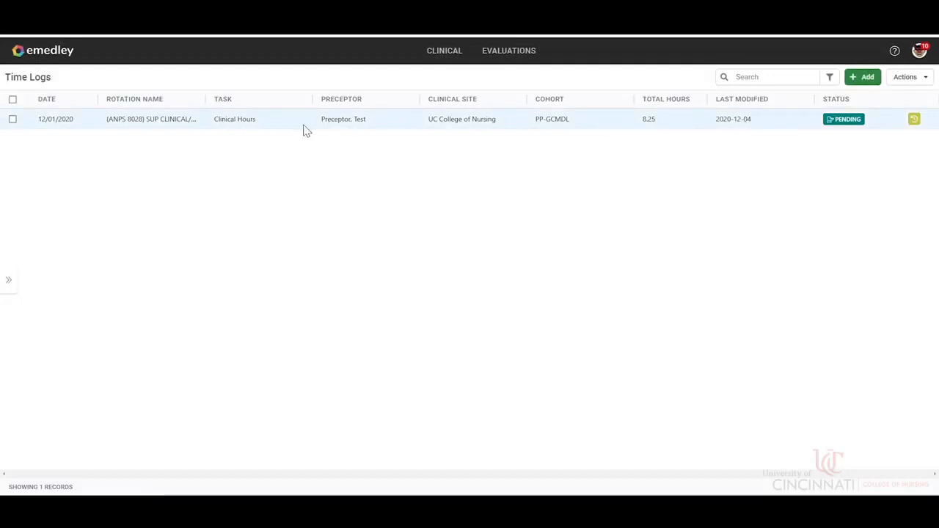
pyautogui.moveTo(132, 114)
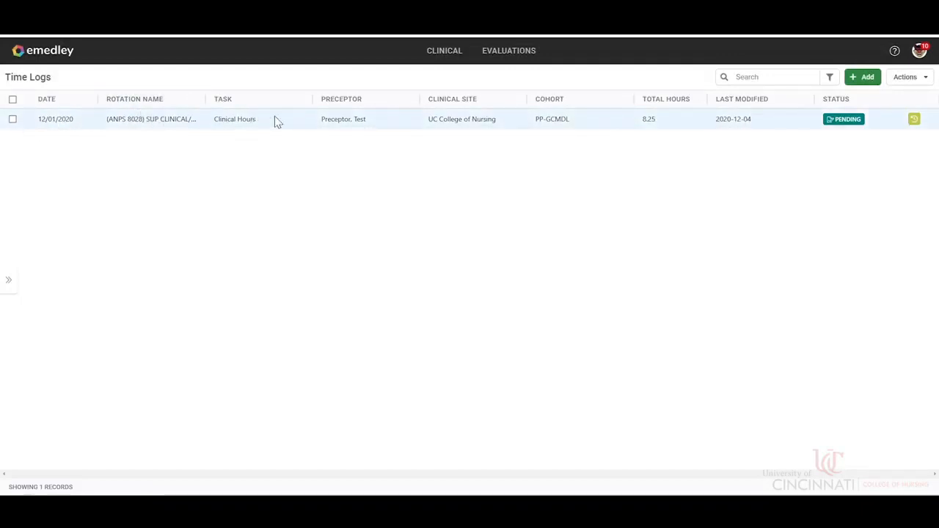
pyautogui.moveTo(467, 124)
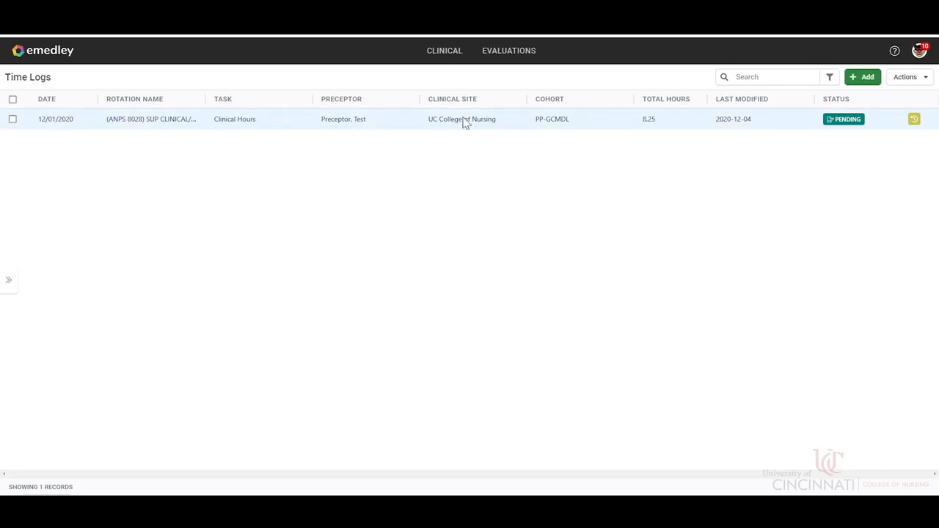
pyautogui.moveTo(586, 129)
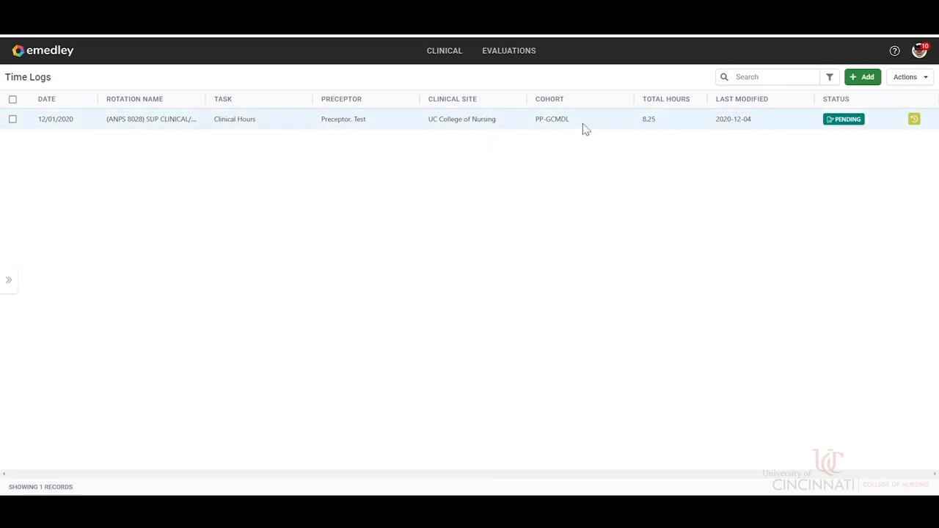
pyautogui.moveTo(681, 122)
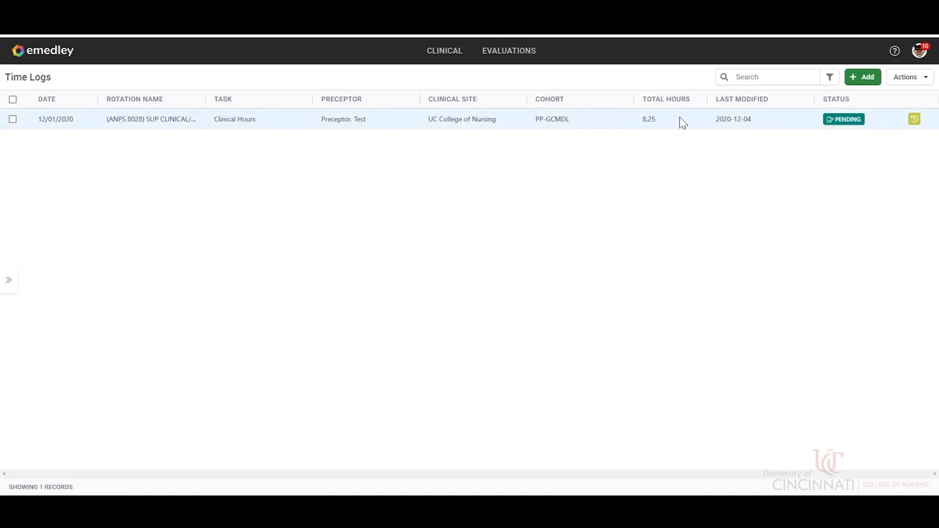
pyautogui.moveTo(770, 125)
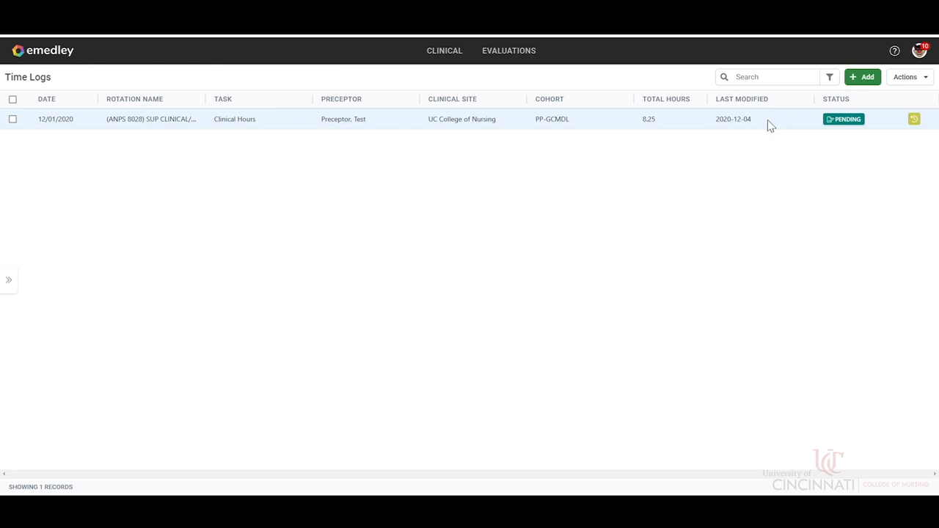
pyautogui.moveTo(707, 124)
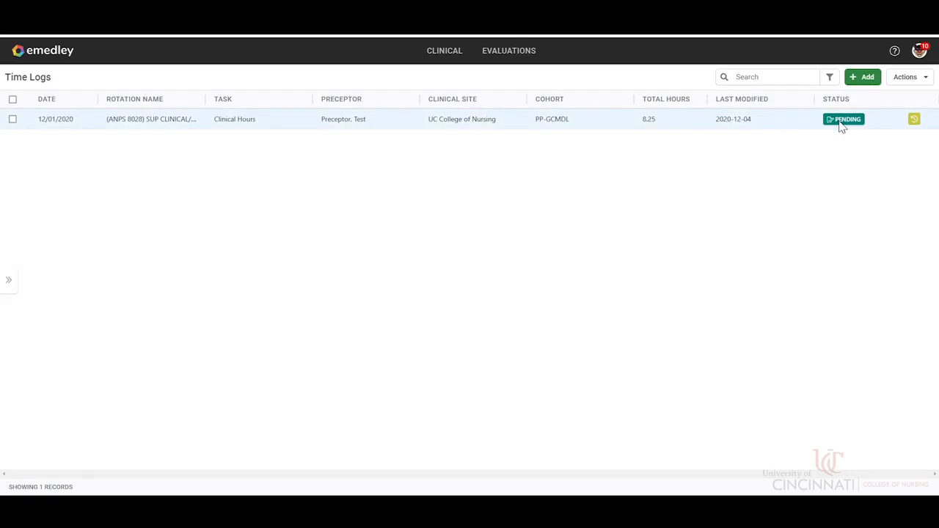
pyautogui.moveTo(410, 132)
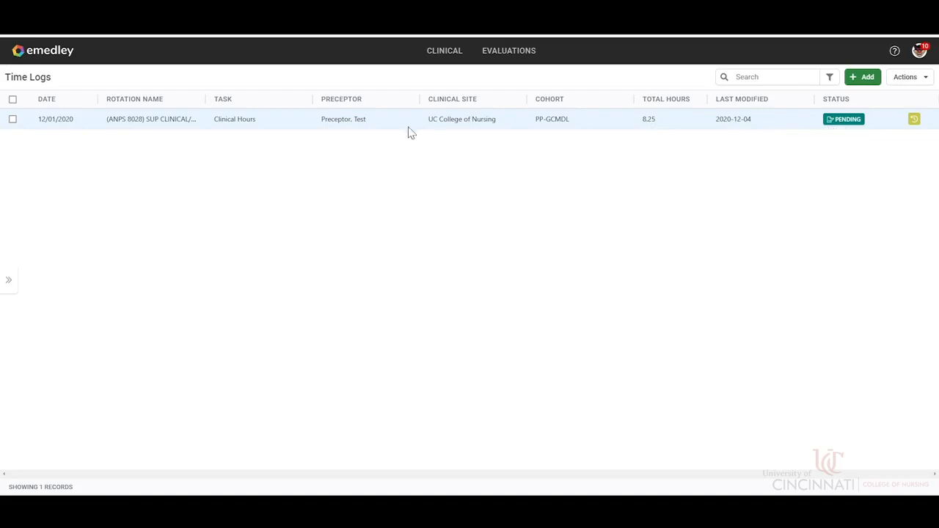
pyautogui.moveTo(6, 188)
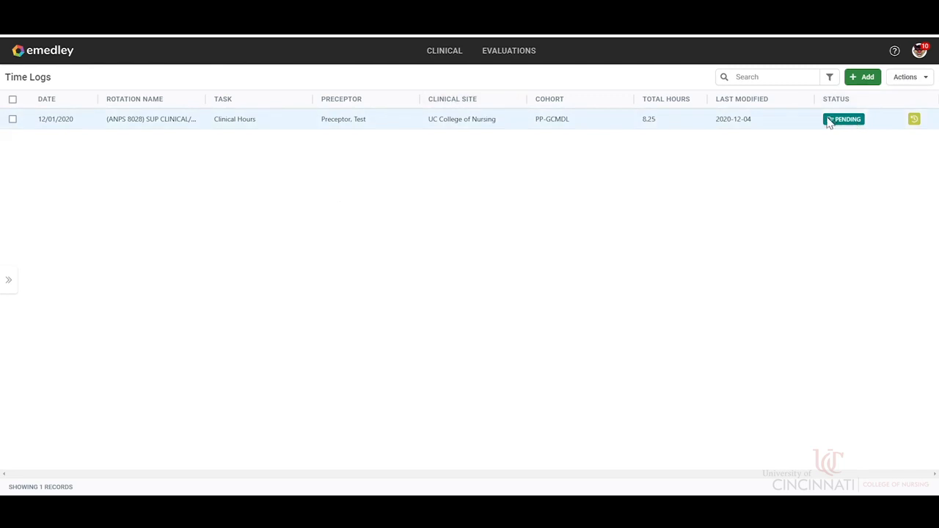
# - Edit the pending entry's Hours to 7 and save it, giving a 7.25 total
pyautogui.click(11, 119)
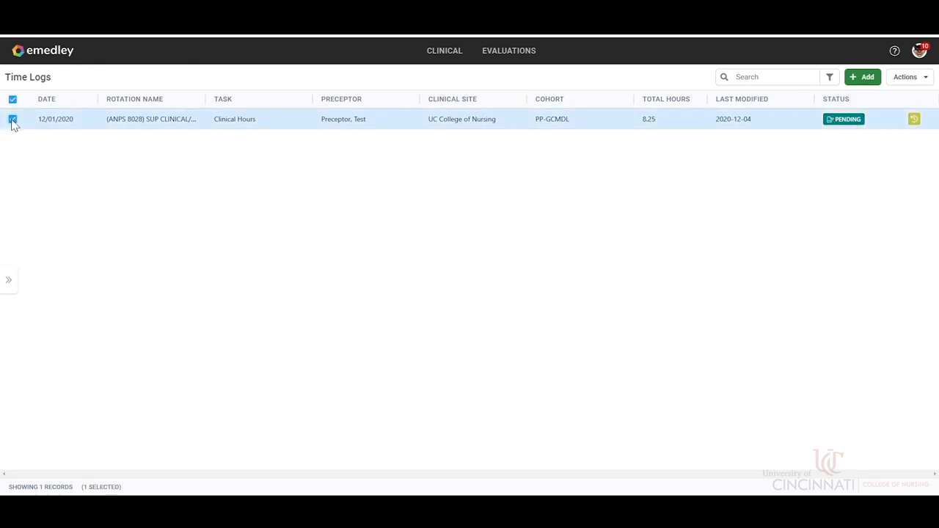
pyautogui.click(908, 76)
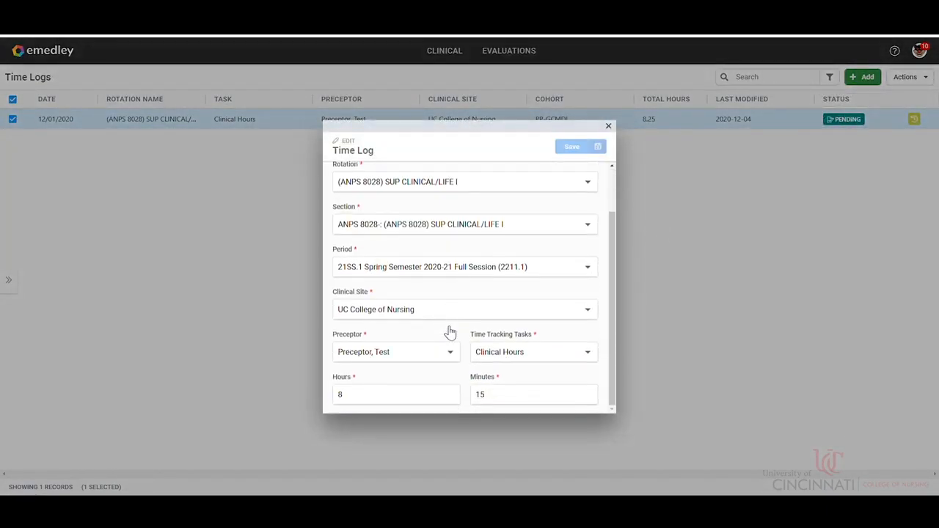
pyautogui.click(396, 394)
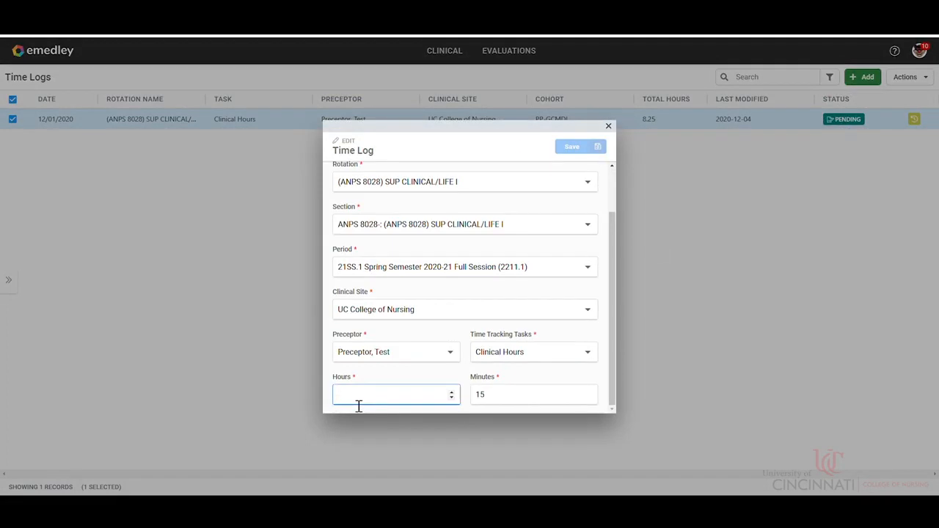
pyautogui.write('7')
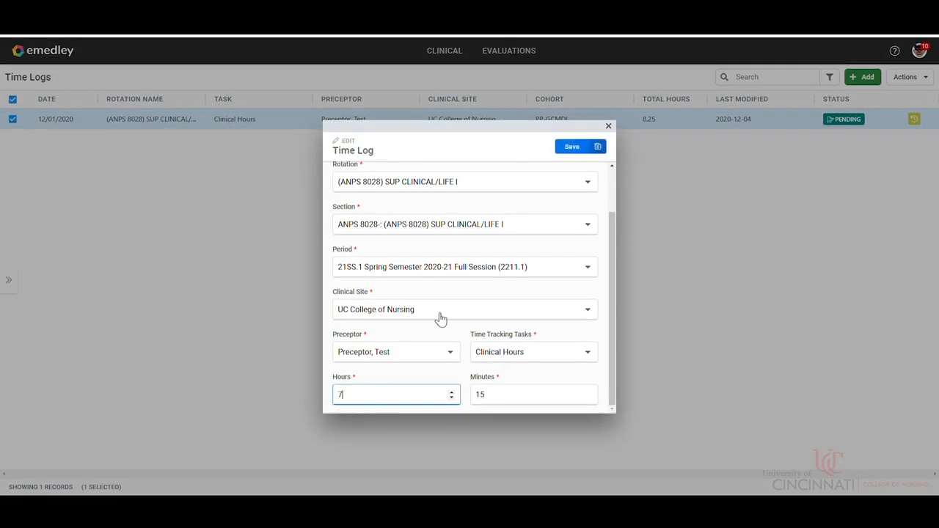
pyautogui.click(573, 147)
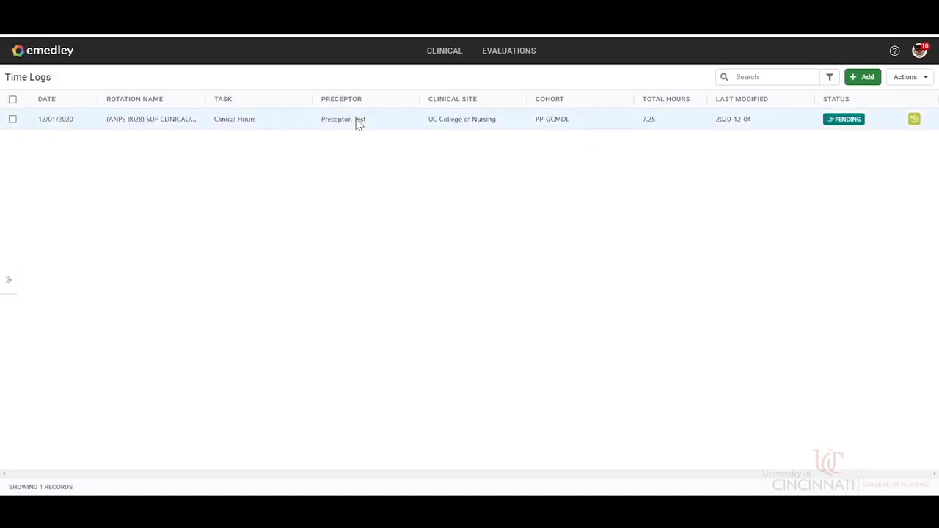
pyautogui.moveTo(464, 156)
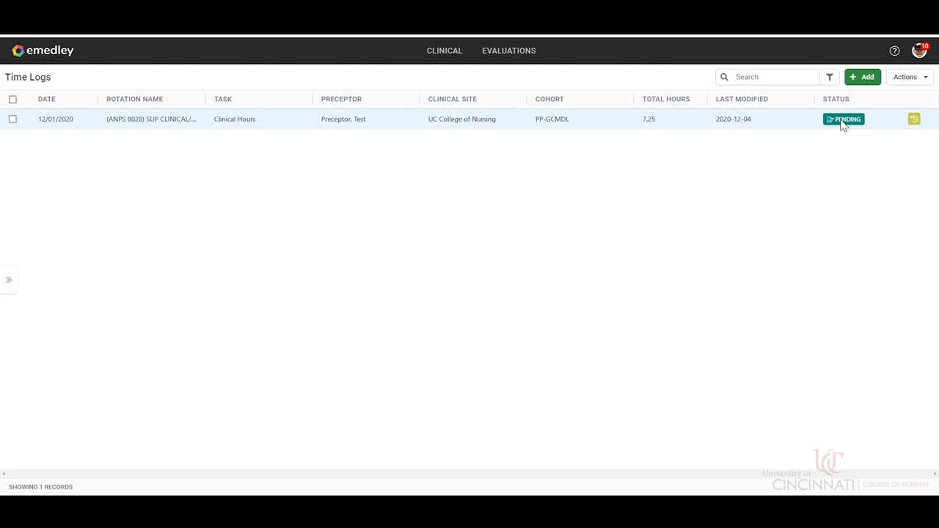
pyautogui.moveTo(226, 215)
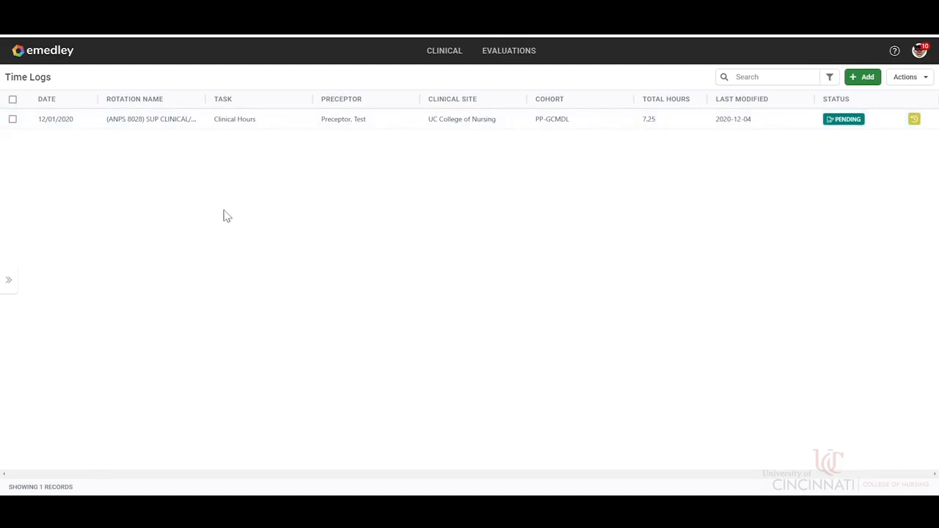
# - Return to the eMedley home page via the top-left logo
pyautogui.click(43, 50)
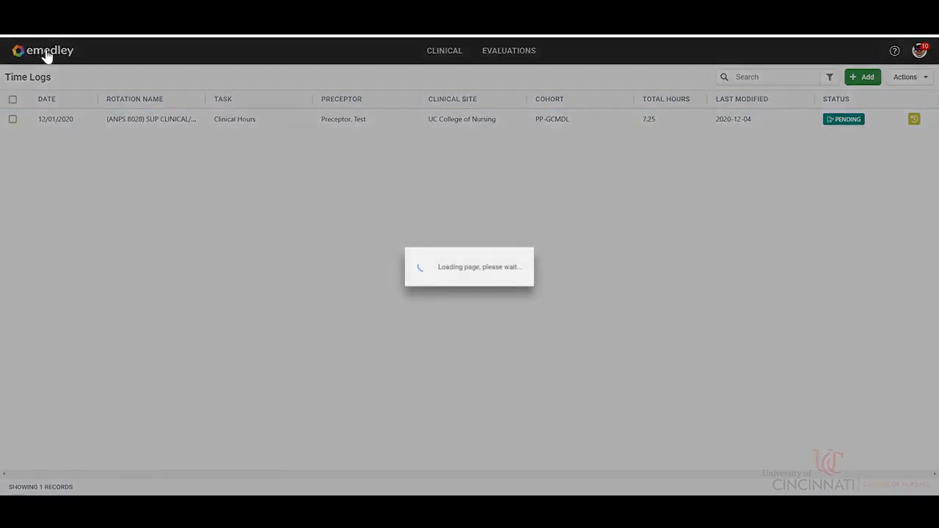
pyautogui.click(42, 49)
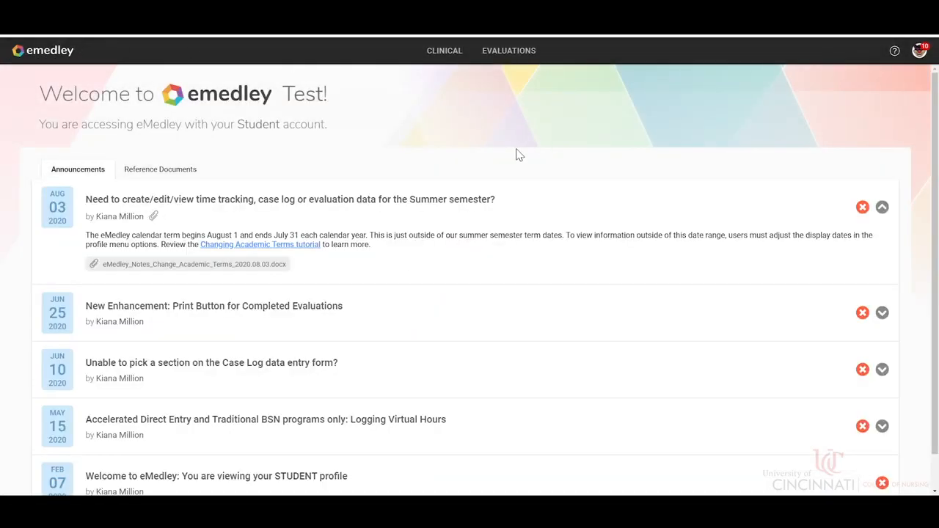
pyautogui.moveTo(531, 151)
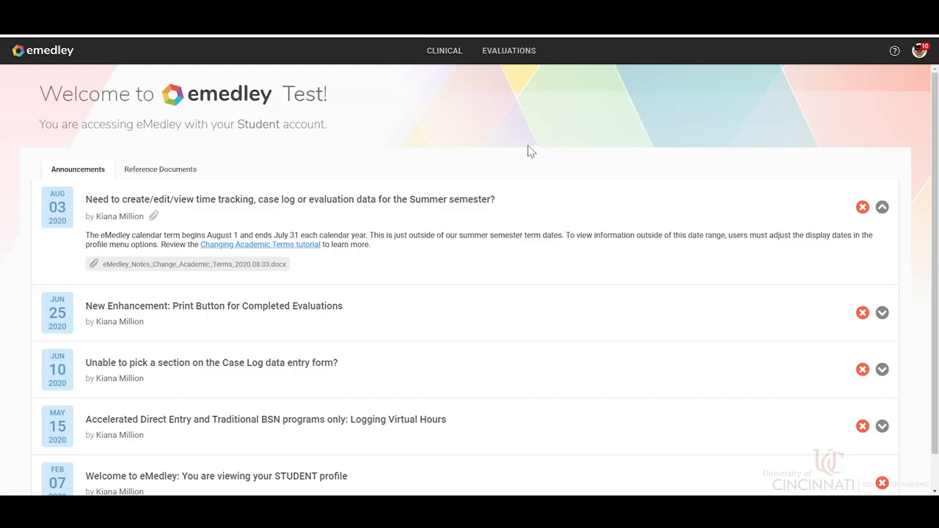
pyautogui.moveTo(211, 220)
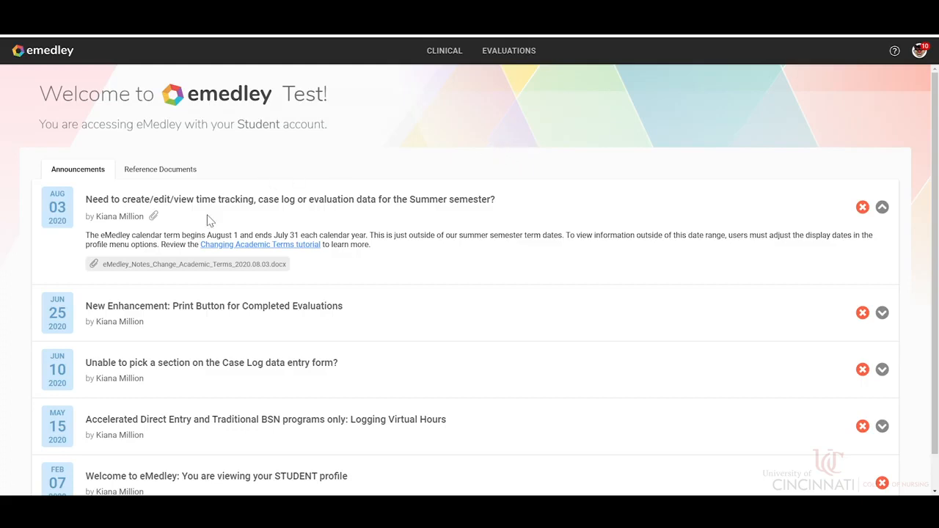